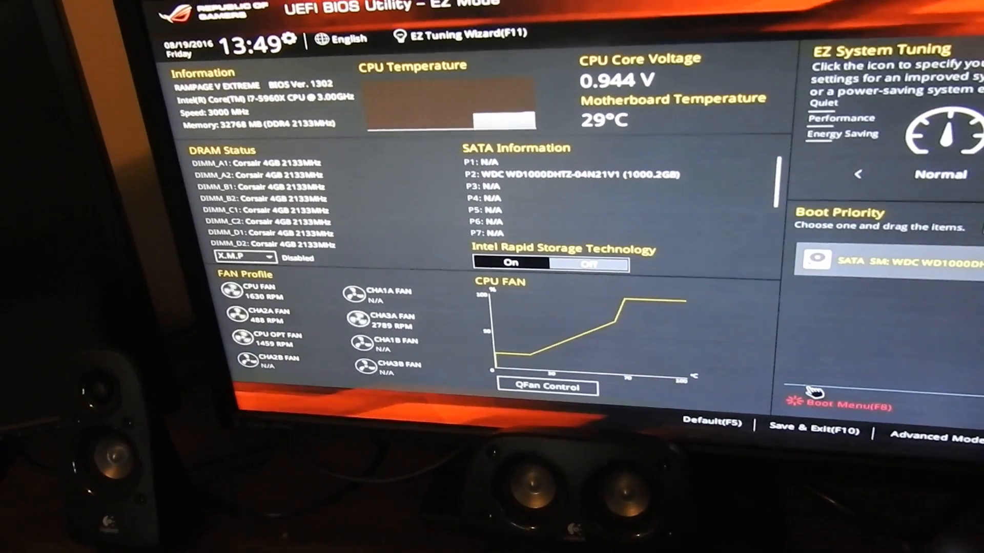
Open the F8 Boot Menu listing the SATA WDC drive and the Kingston SSD.
{"action": "left_click", "coordinate": [840, 404]}
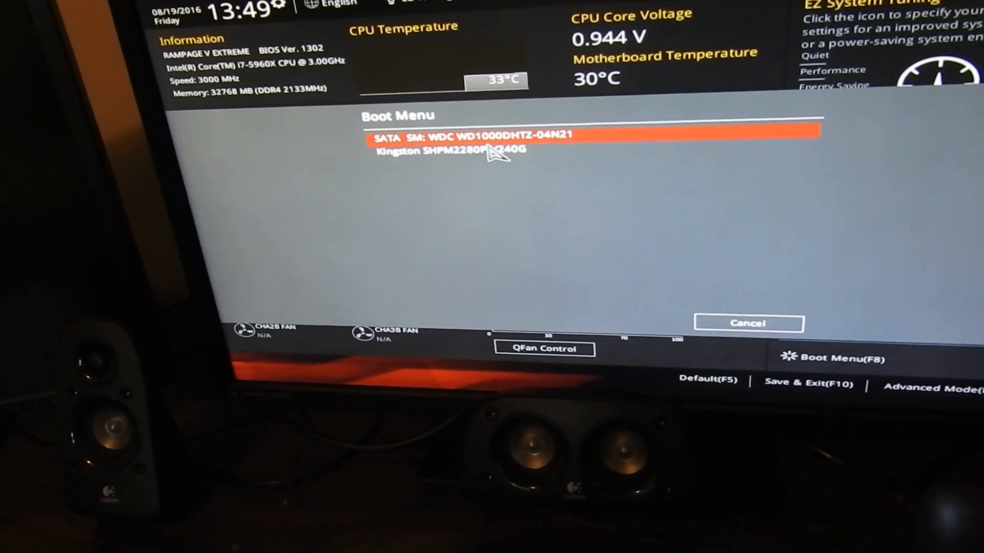